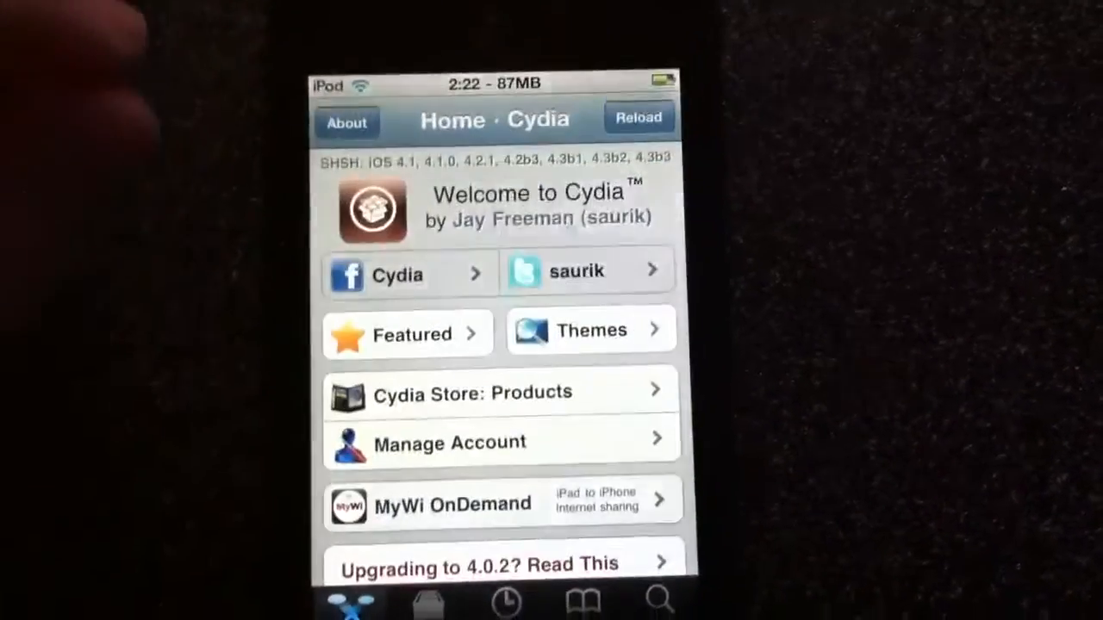
Step: Search Cydia for 'Bootlogo' to list boot logo add-ons such as Shels PWNED Bootlogo
left_click(647, 601)
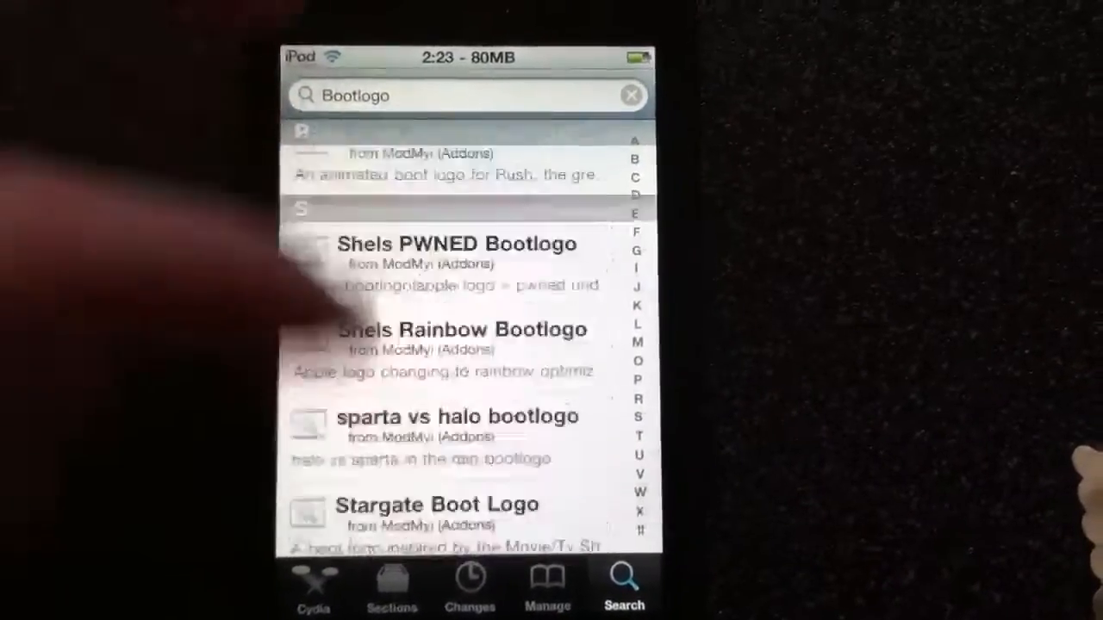
Step: Browse the broader 'Boot logo' results, then go to Settings where the BootLogo entry is listed
scroll("down", 3)
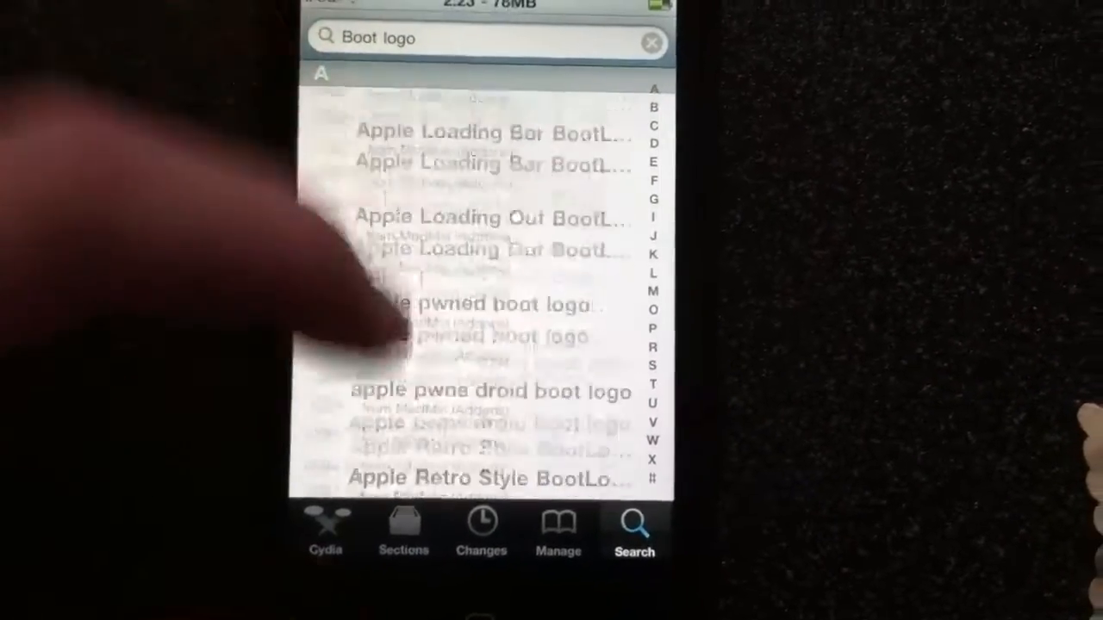
scroll("down", 3)
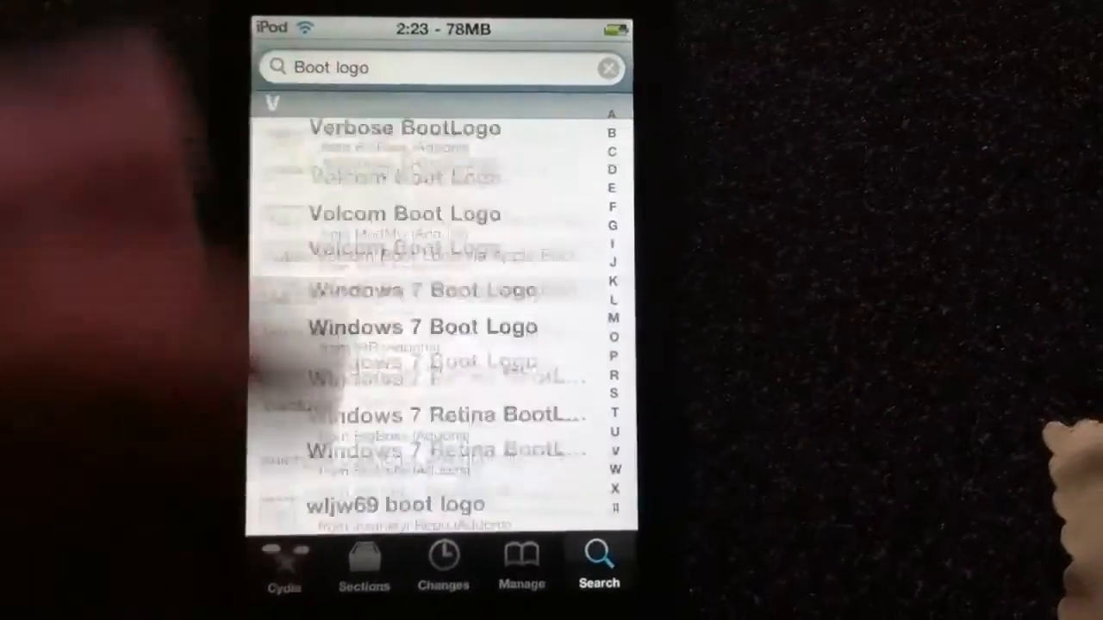
scroll("down", 3)
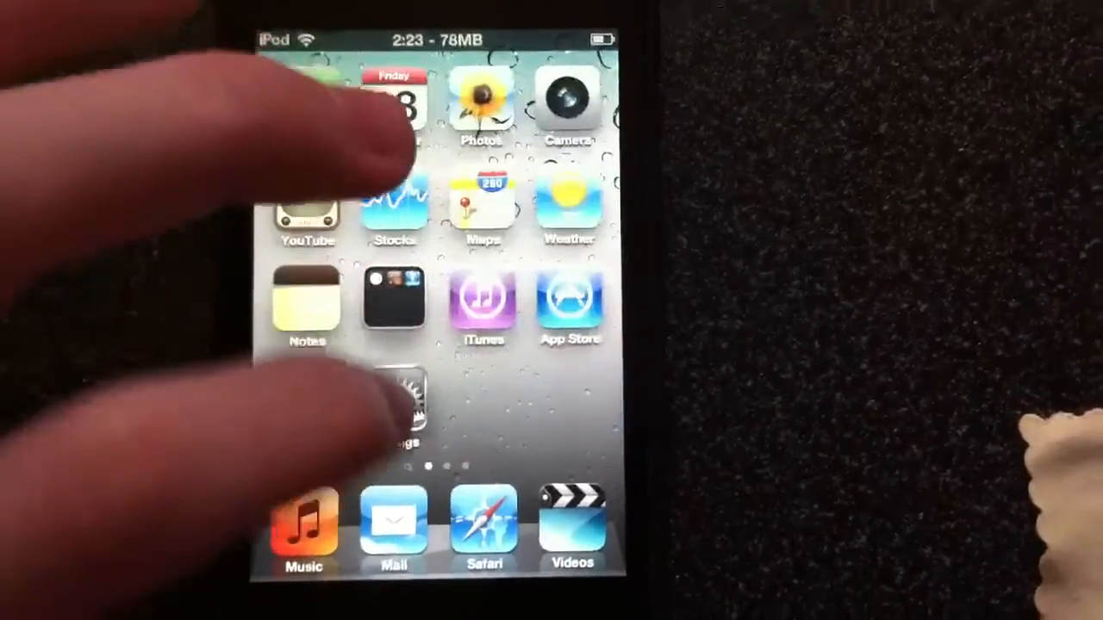
left_click(407, 397)
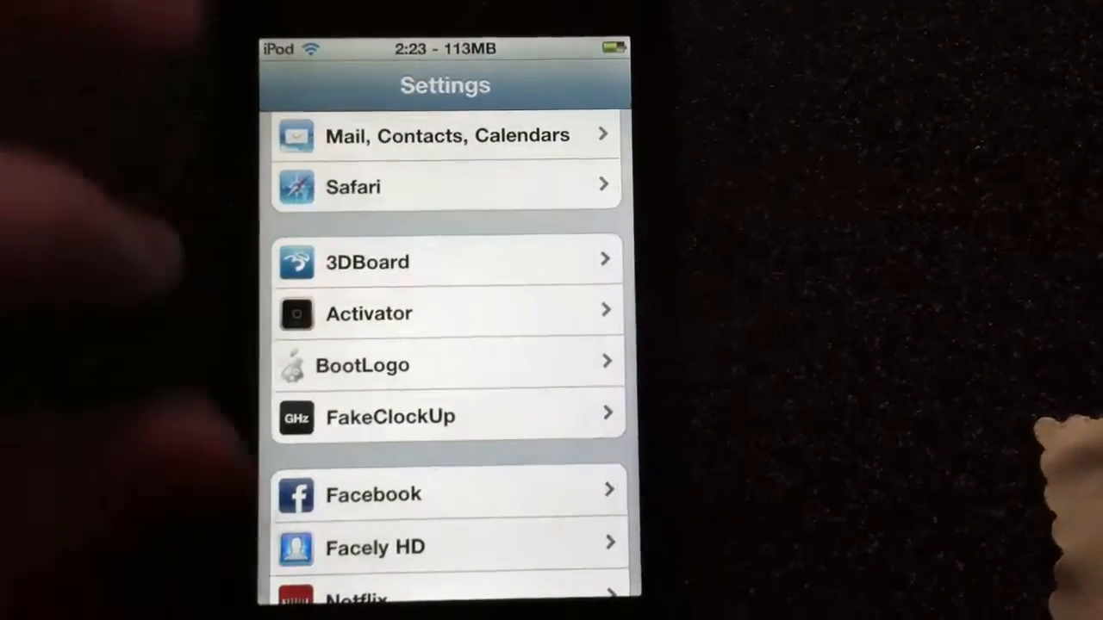